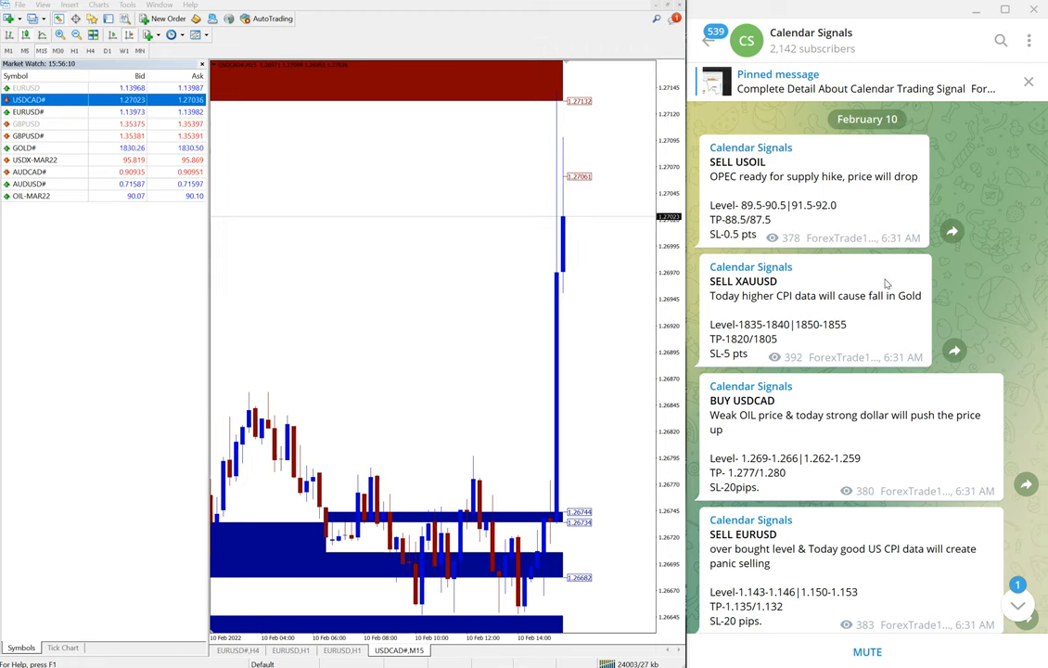
pyautogui.moveTo(869, 286)
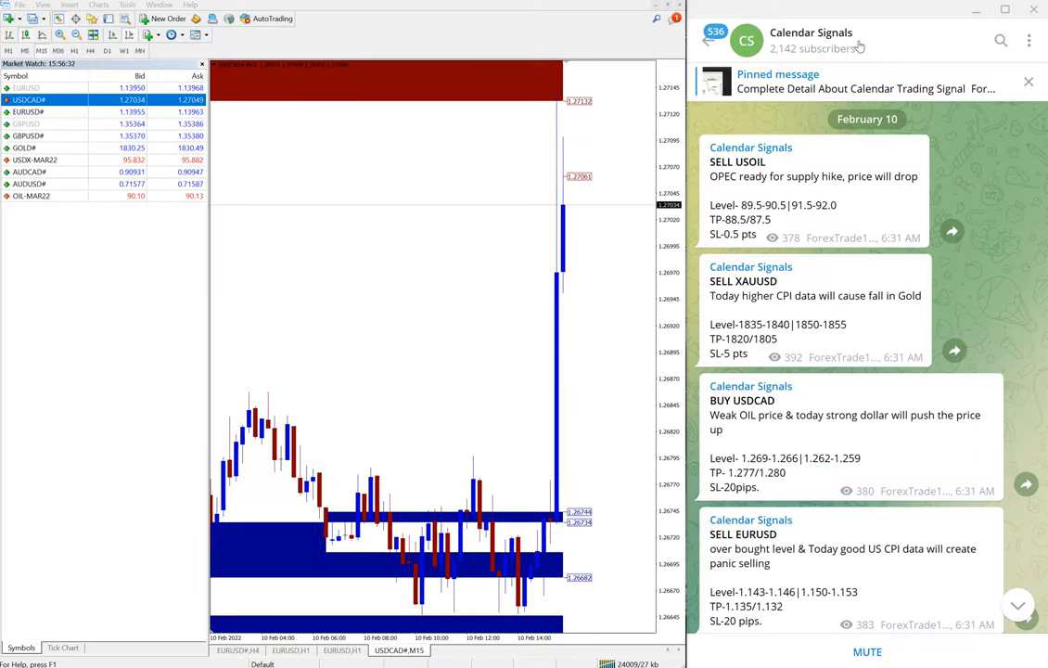
# Open the Calendar Signals channel info showing its t.me/calendarsignal link and description
pyautogui.click(811, 40)
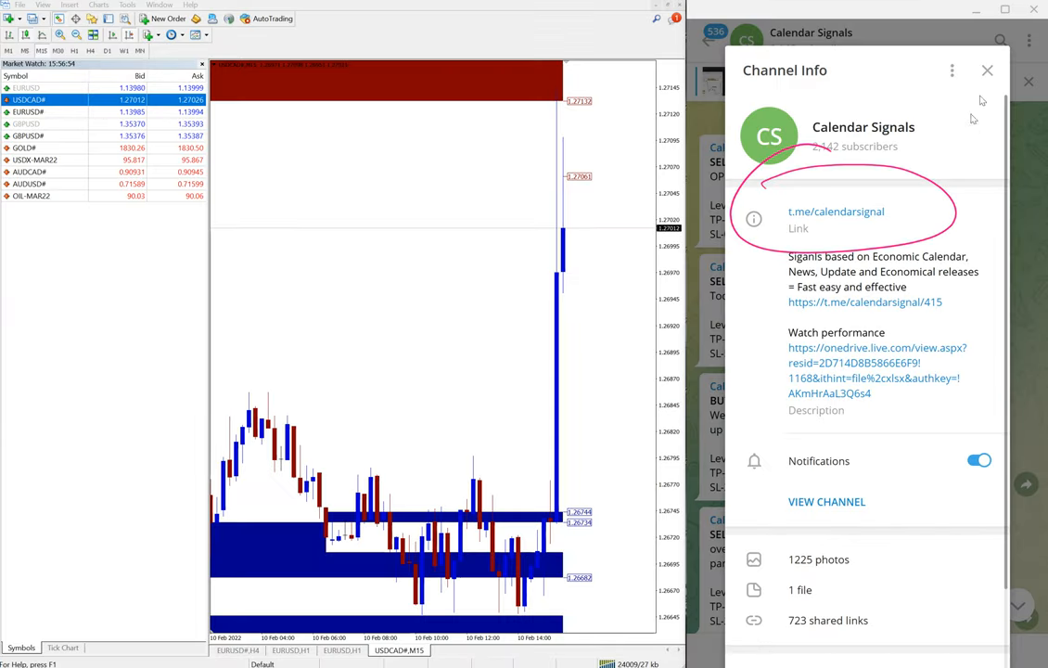
# Close the channel info and scroll to the SELL USOIL and SELL XAUUSD posts
pyautogui.click(986, 70)
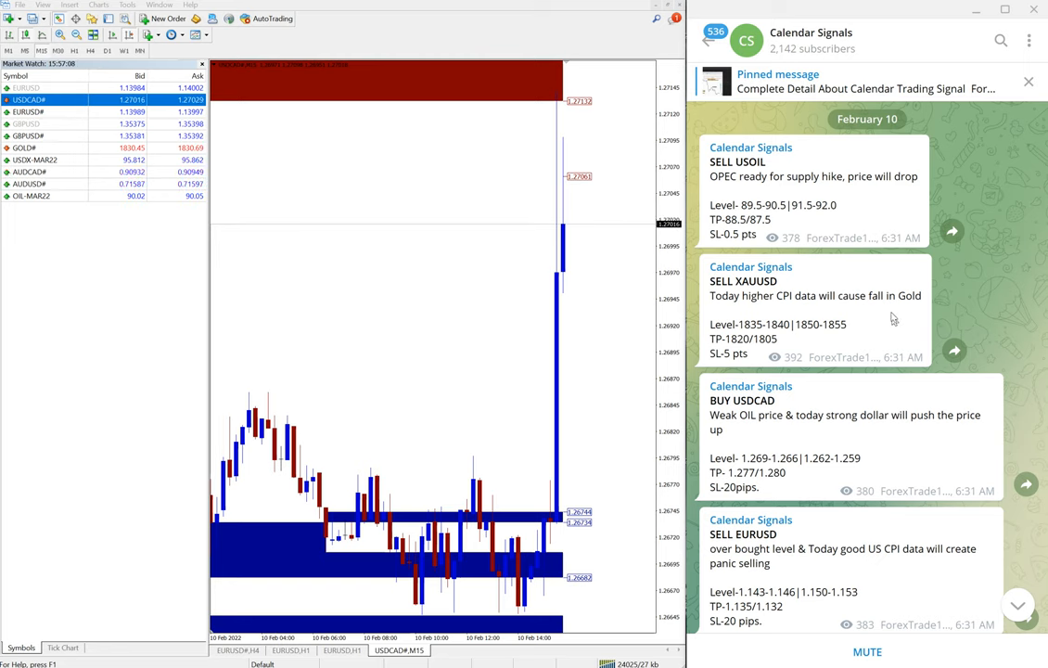
pyautogui.scroll(-3)
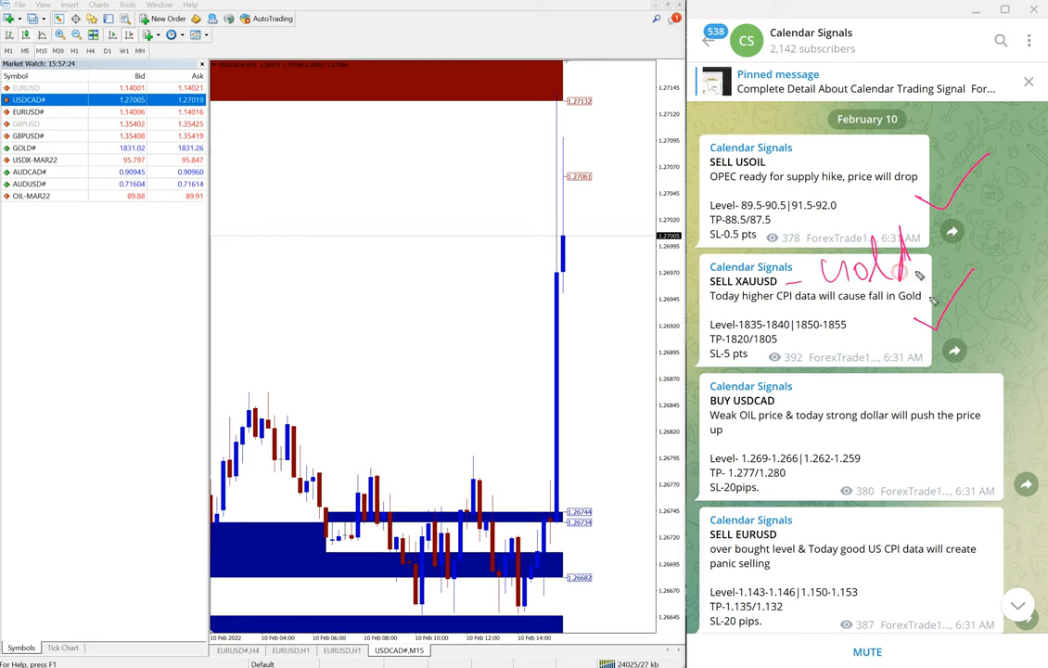
pyautogui.moveTo(992, 469)
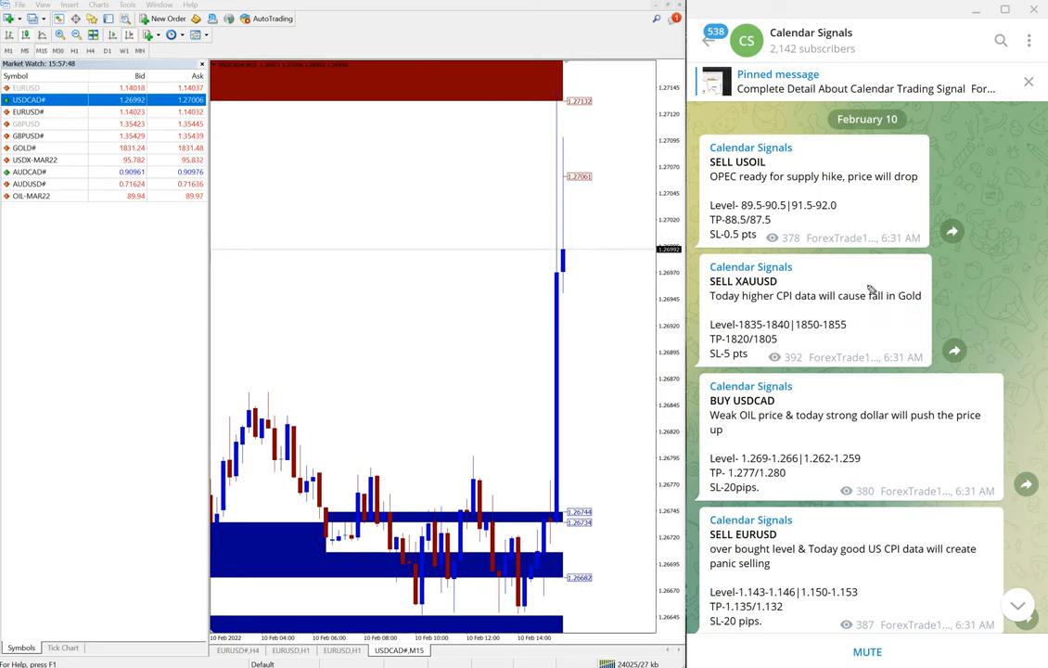
pyautogui.moveTo(840, 260)
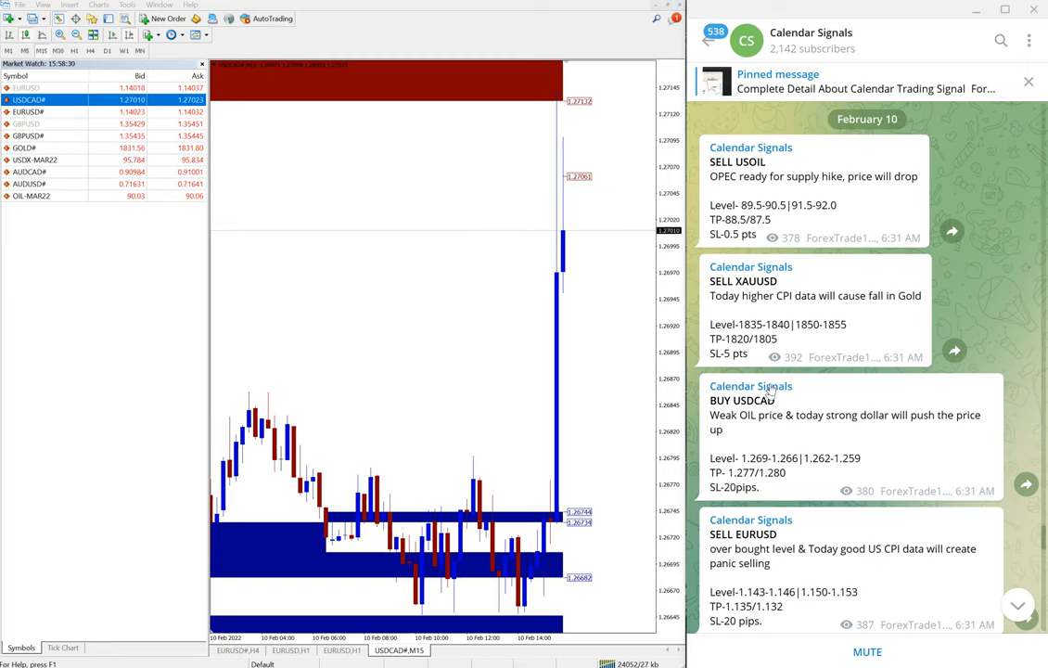
pyautogui.scroll(-3)
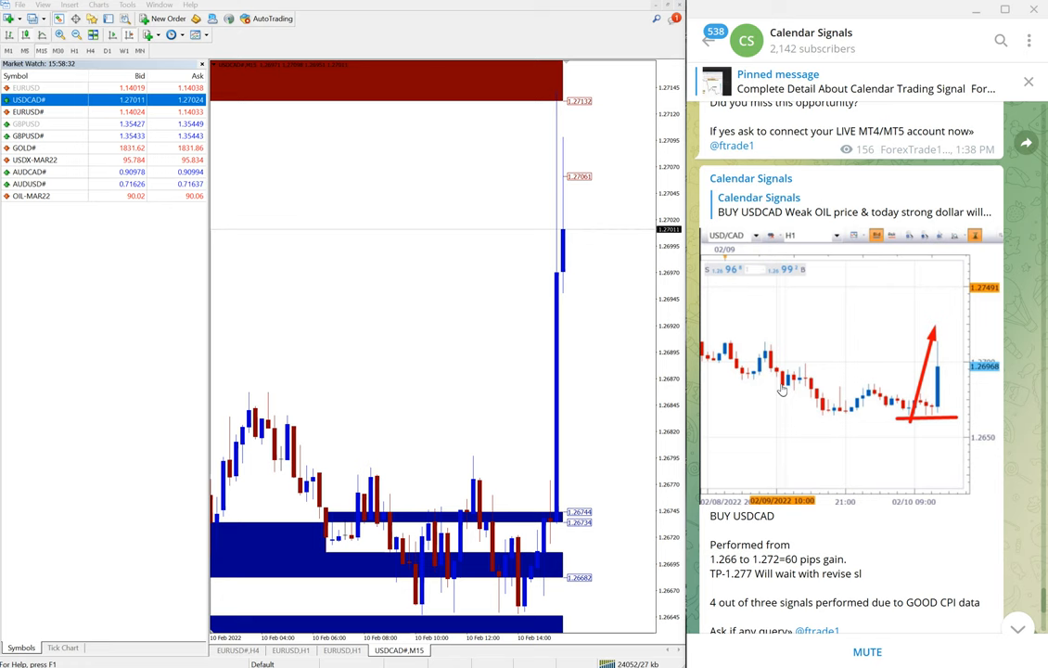
pyautogui.scroll(-3)
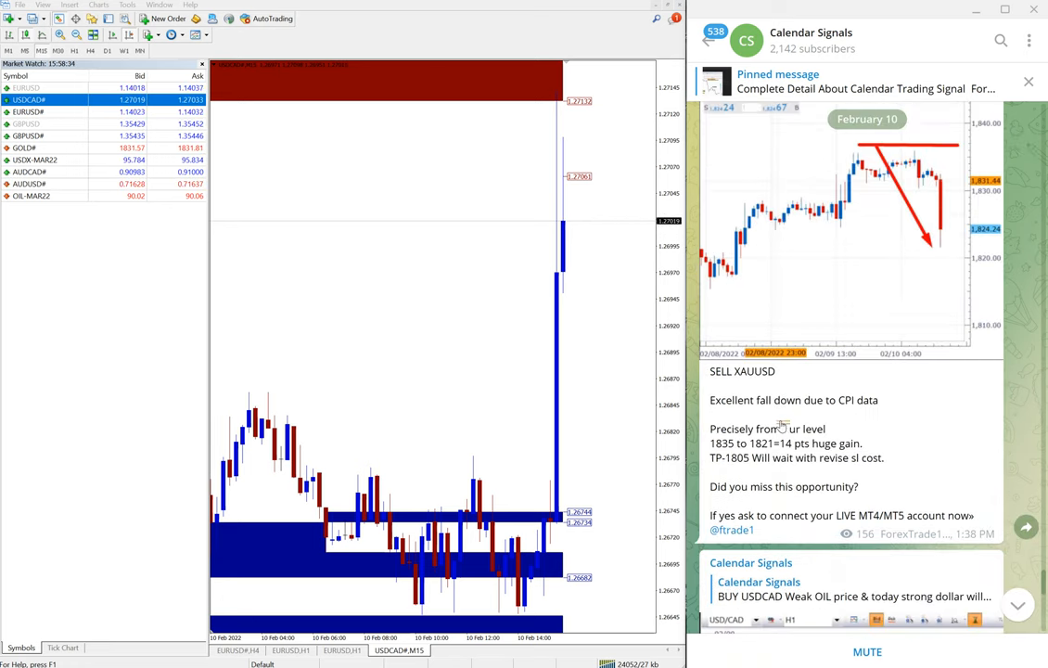
pyautogui.scroll(-3)
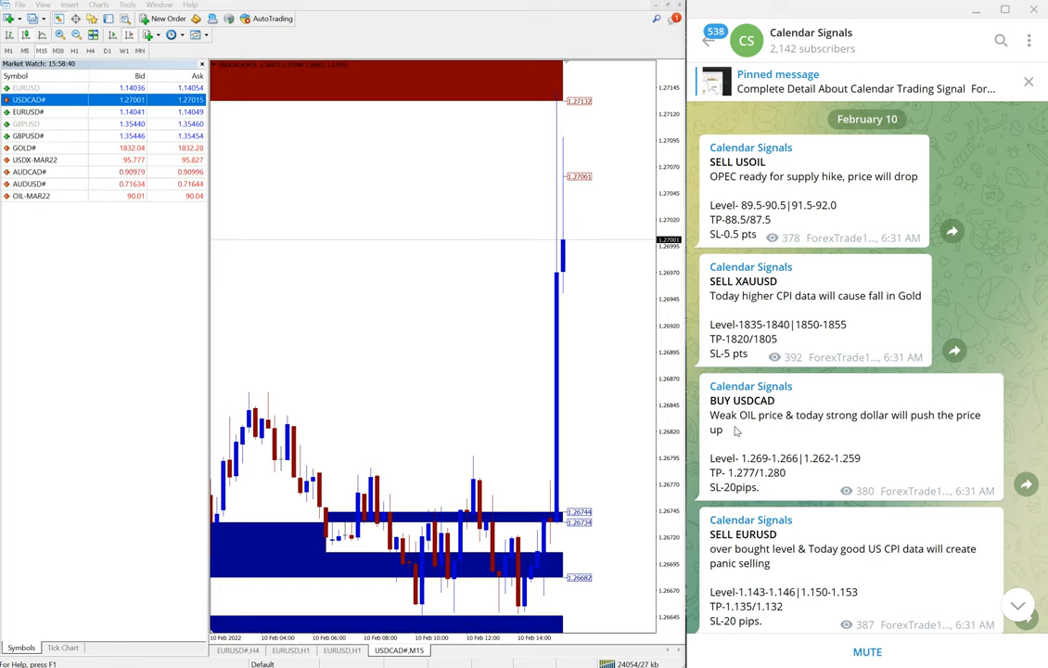
pyautogui.scroll(-3)
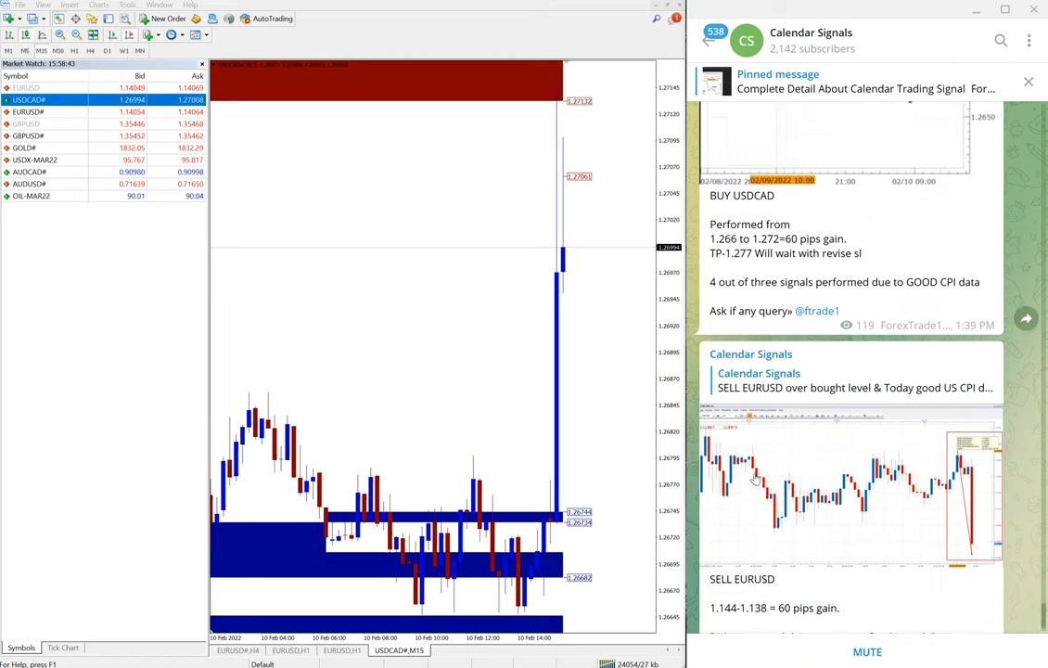
pyautogui.scroll(-3)
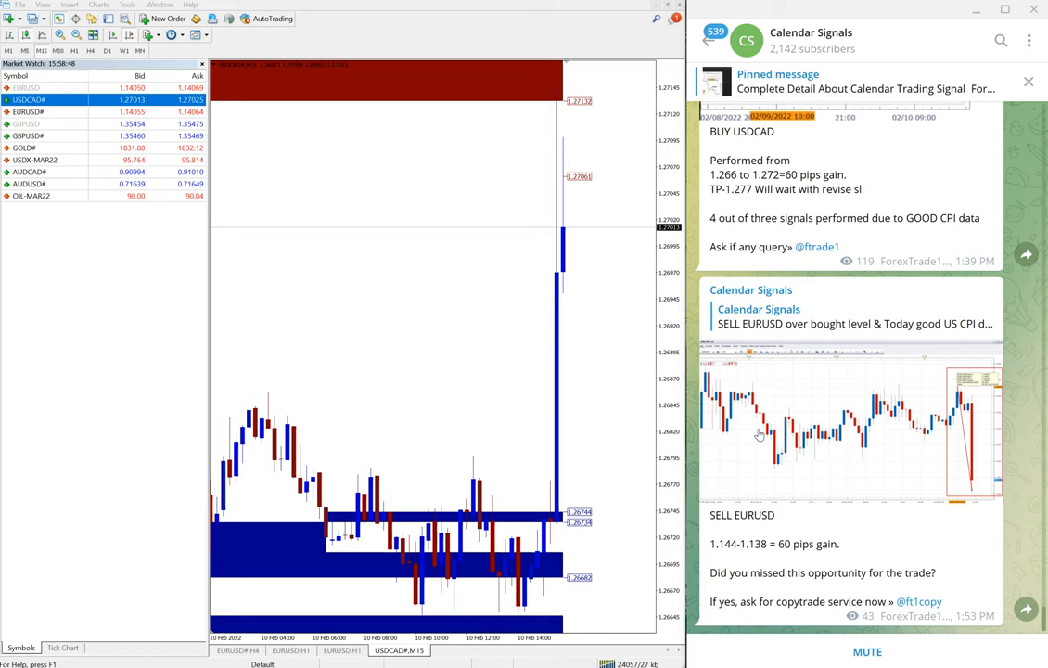
pyautogui.scroll(-3)
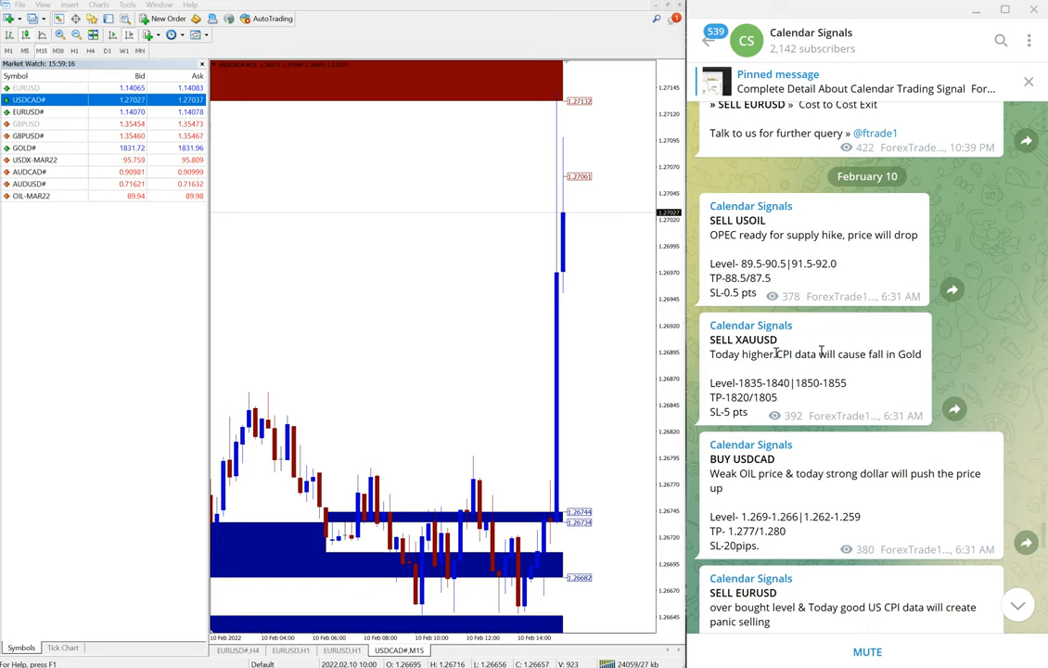
# Show the GOLD# 5-minute chart and scroll Telegram to the 14-point gold result
pyautogui.click(25, 148)
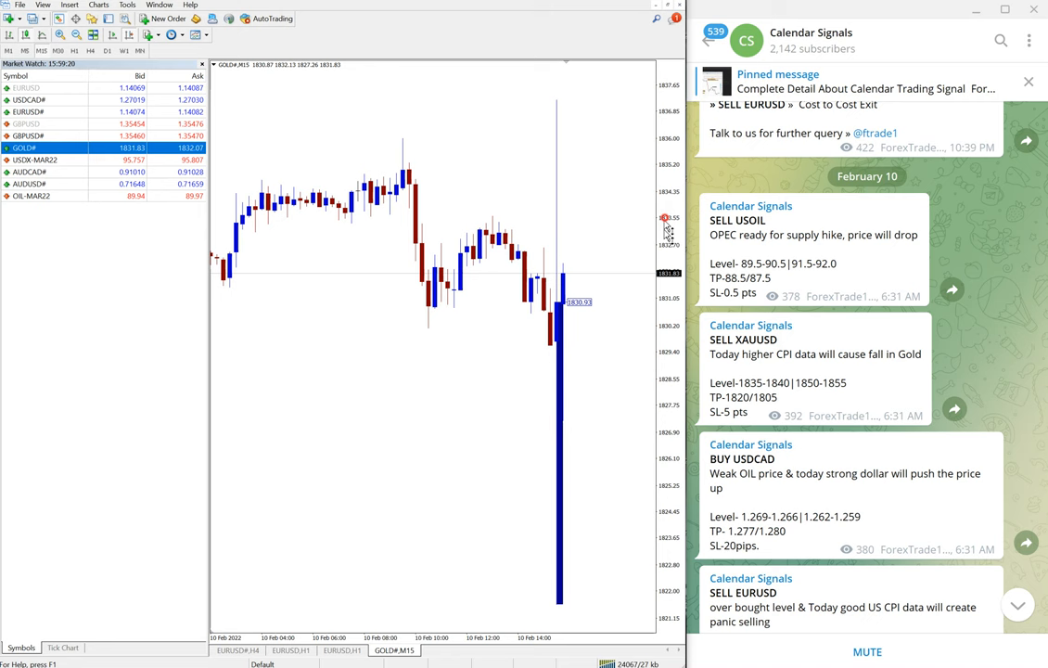
pyautogui.scroll(-3)
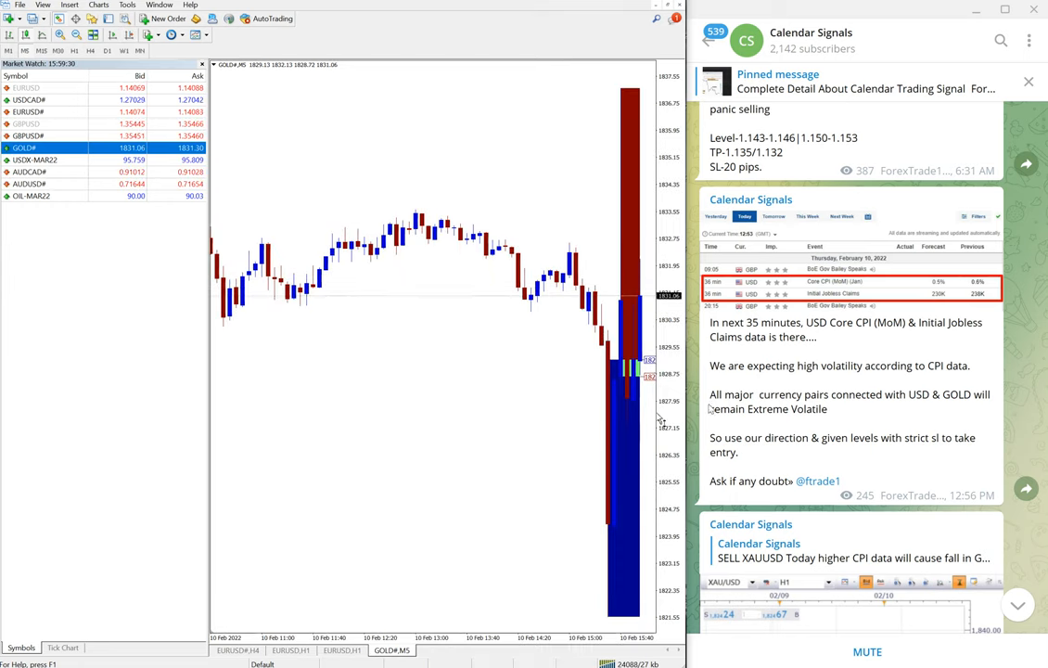
pyautogui.scroll(-3)
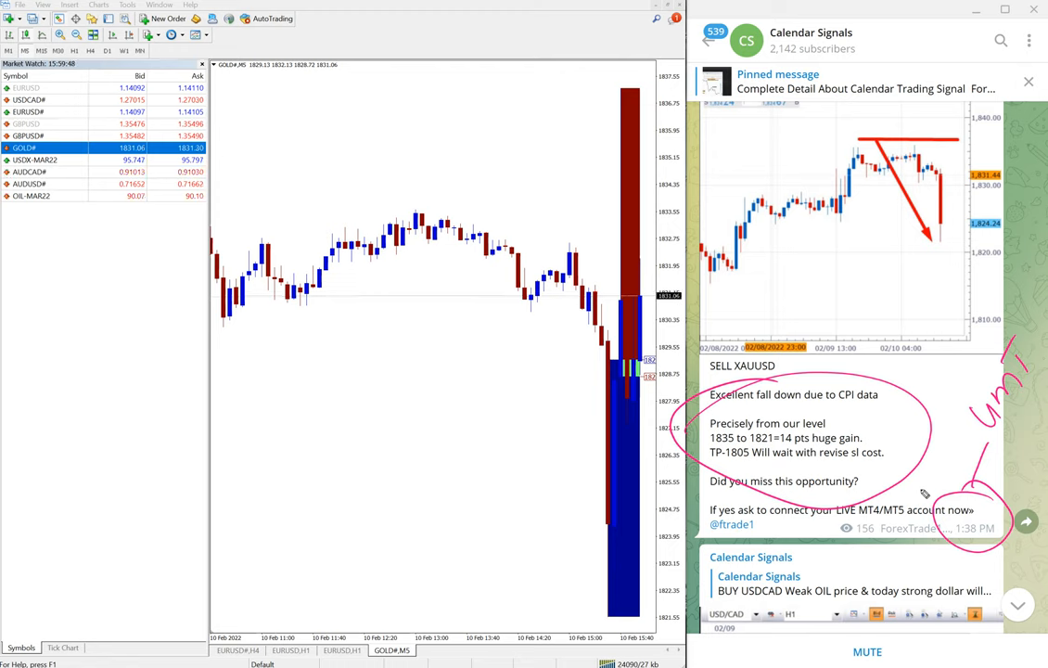
pyautogui.moveTo(845, 433)
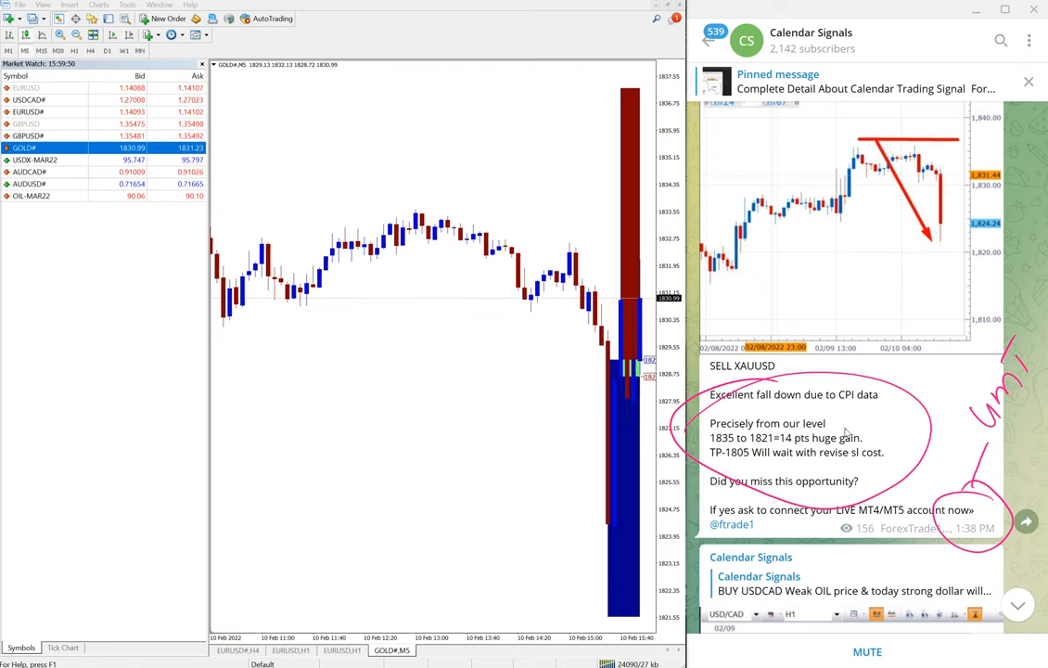
pyautogui.moveTo(897, 230)
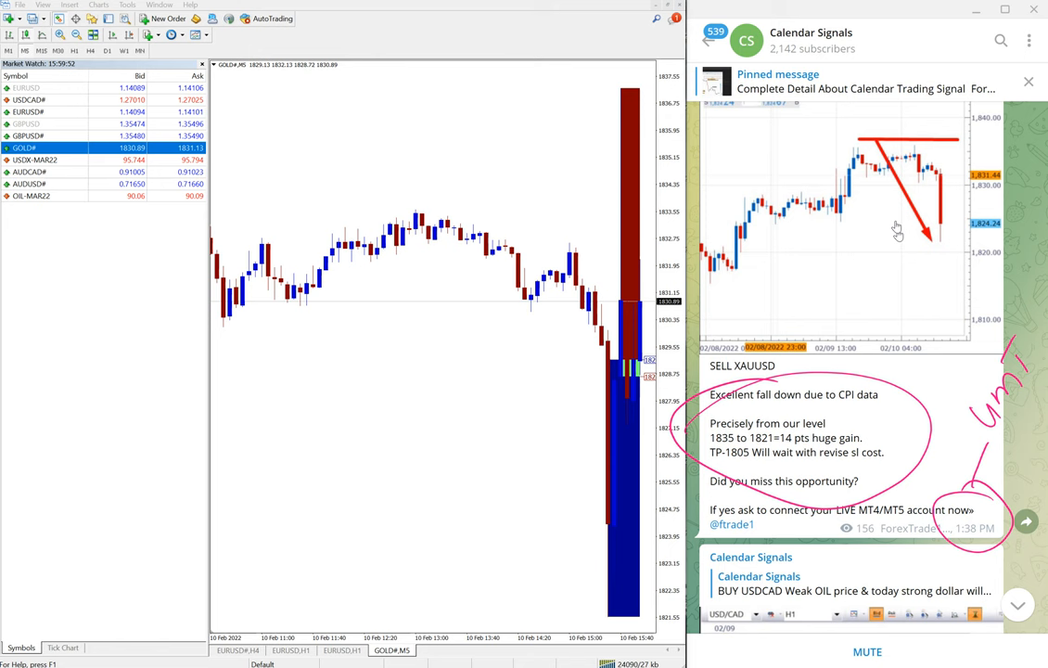
pyautogui.scroll(-3)
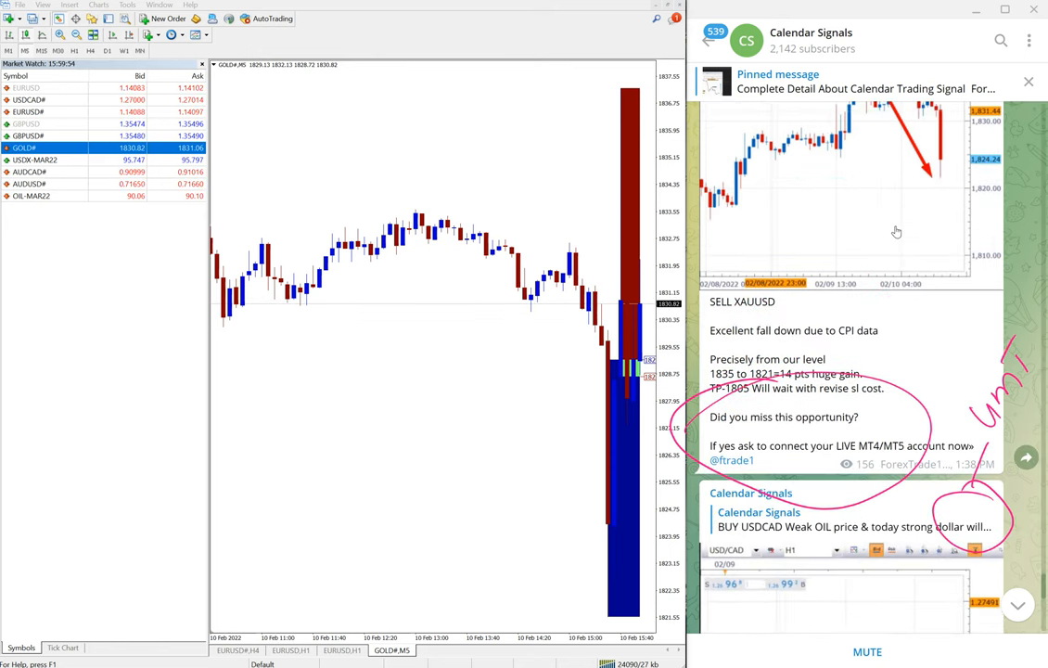
# Compare the SELL XAUUSD signal with its result, then switch the chart to USDCAD#
pyautogui.scroll(-3)
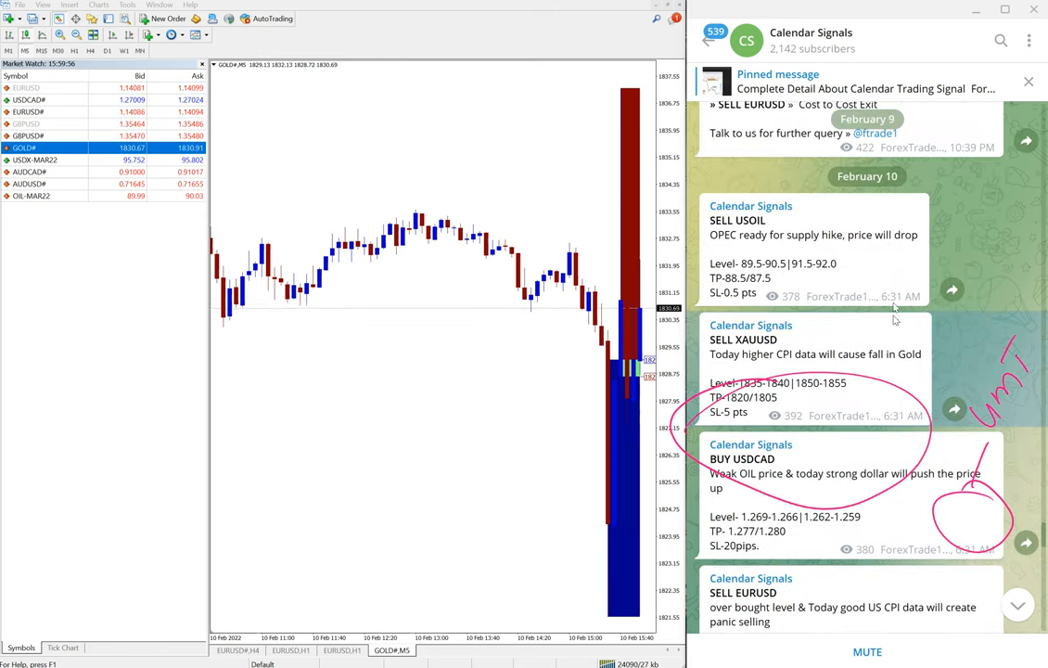
pyautogui.scroll(-3)
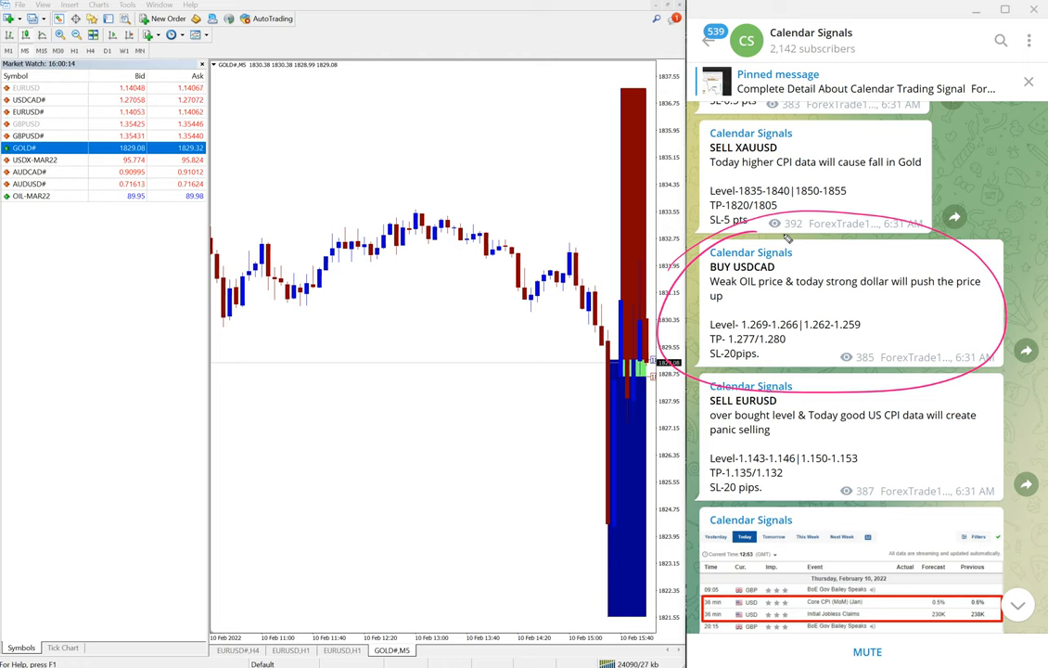
pyautogui.scroll(-3)
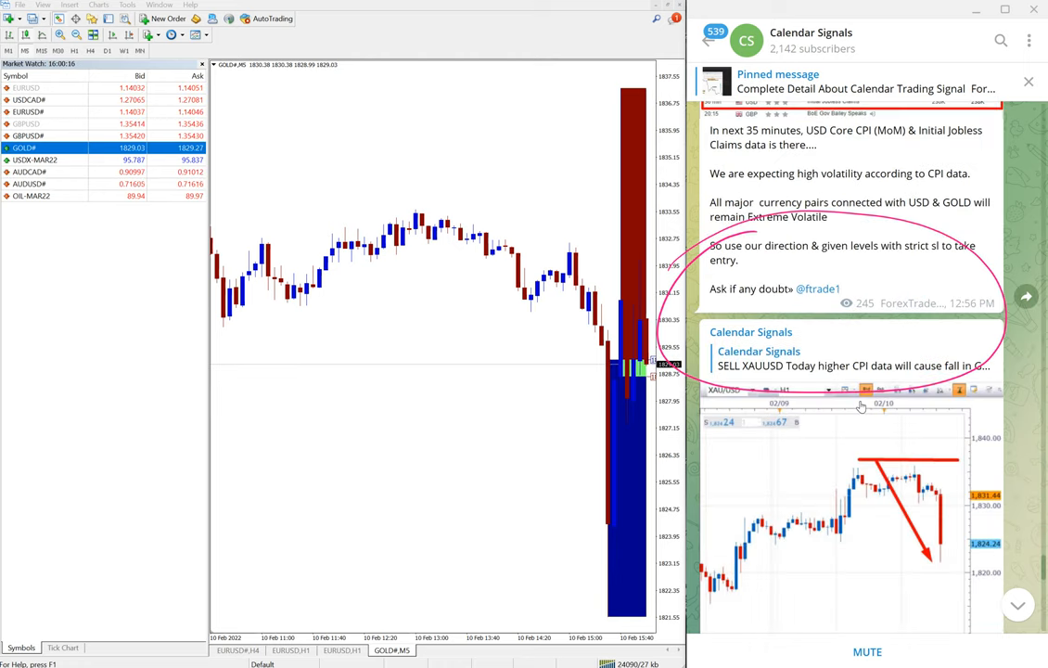
pyautogui.scroll(-3)
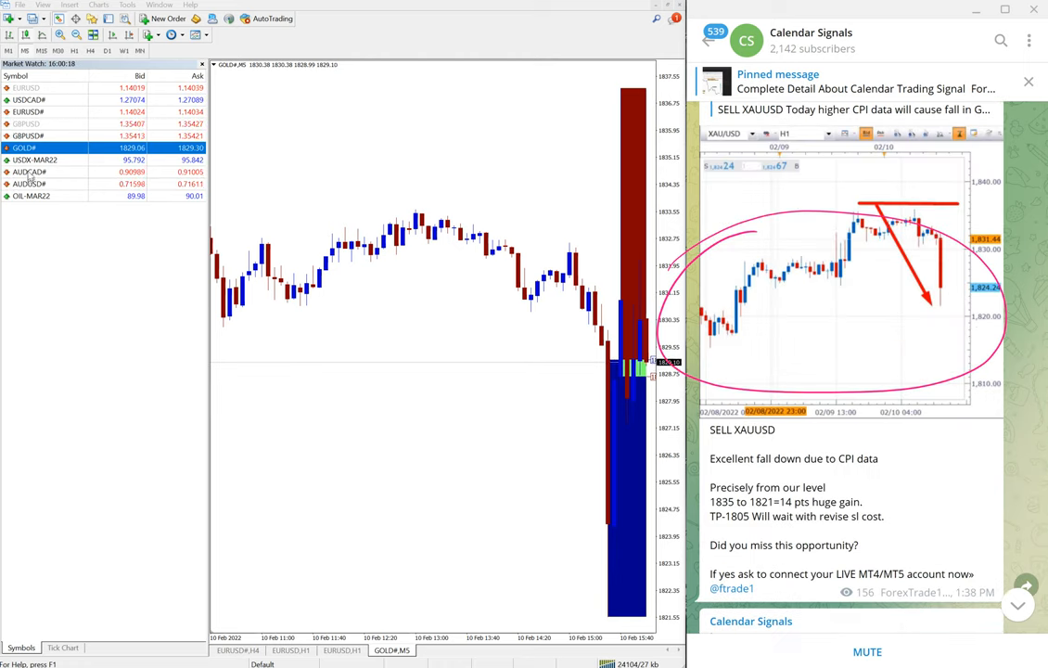
pyautogui.click(29, 99)
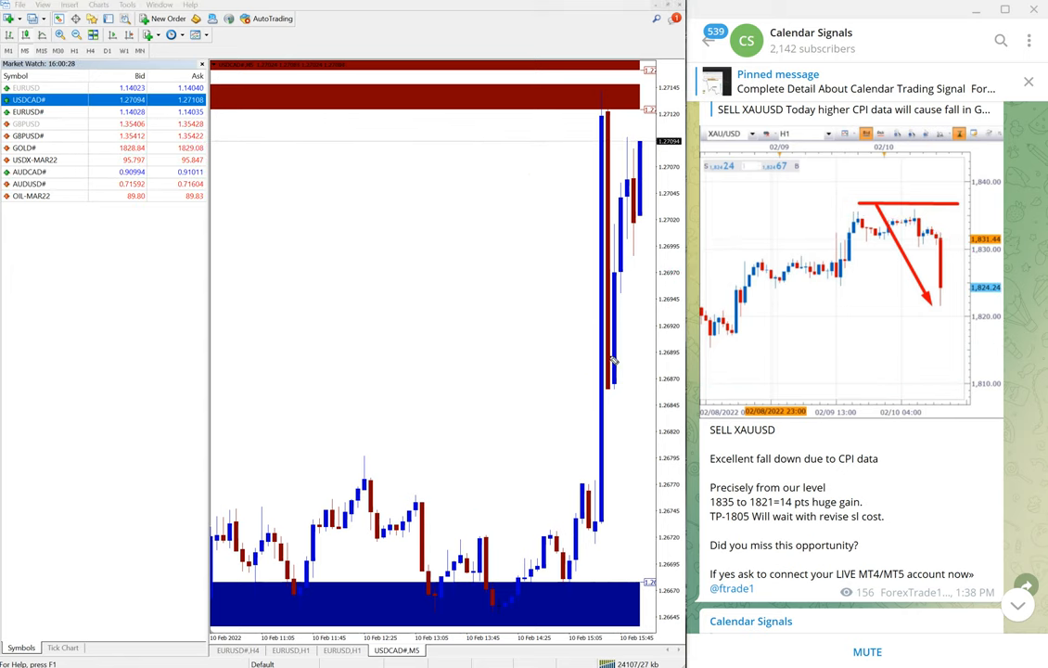
# Scroll the channel to the BUY USDCAD result post showing the 60-pip gain
pyautogui.scroll(-3)
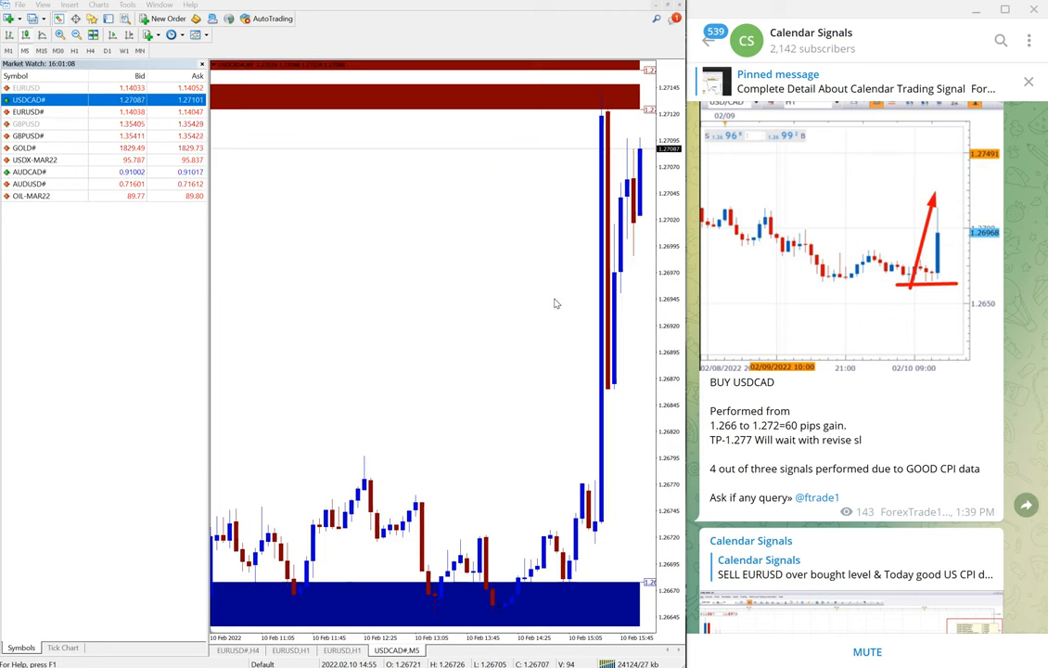
# Scroll to the SELL EURUSD signal and bring up the EURUSD# M5 chart
pyautogui.scroll(-3)
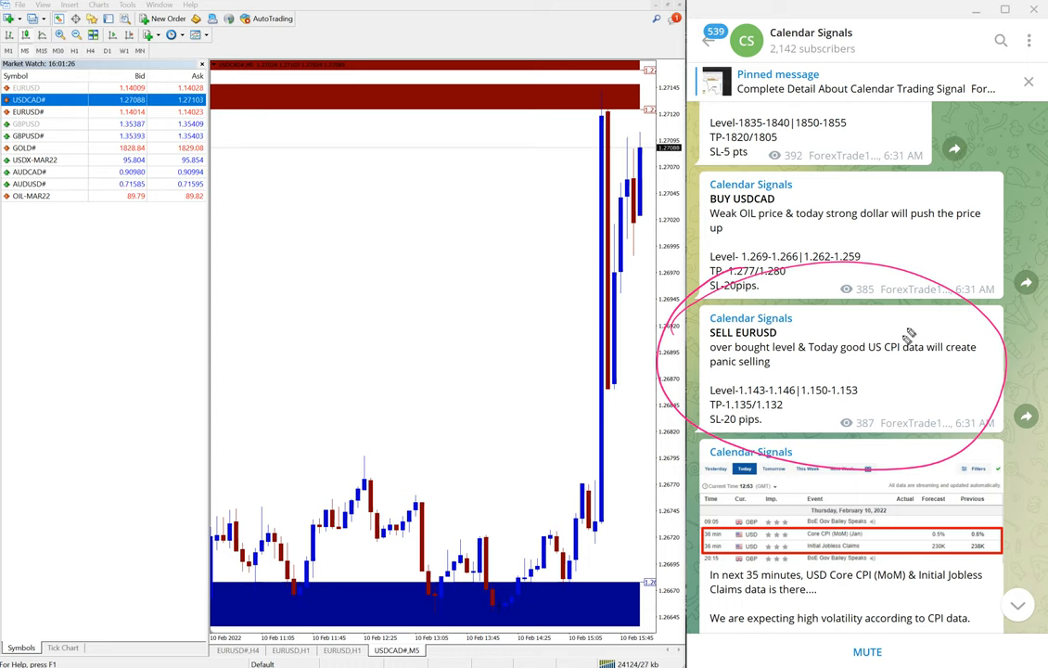
pyautogui.moveTo(909, 336)
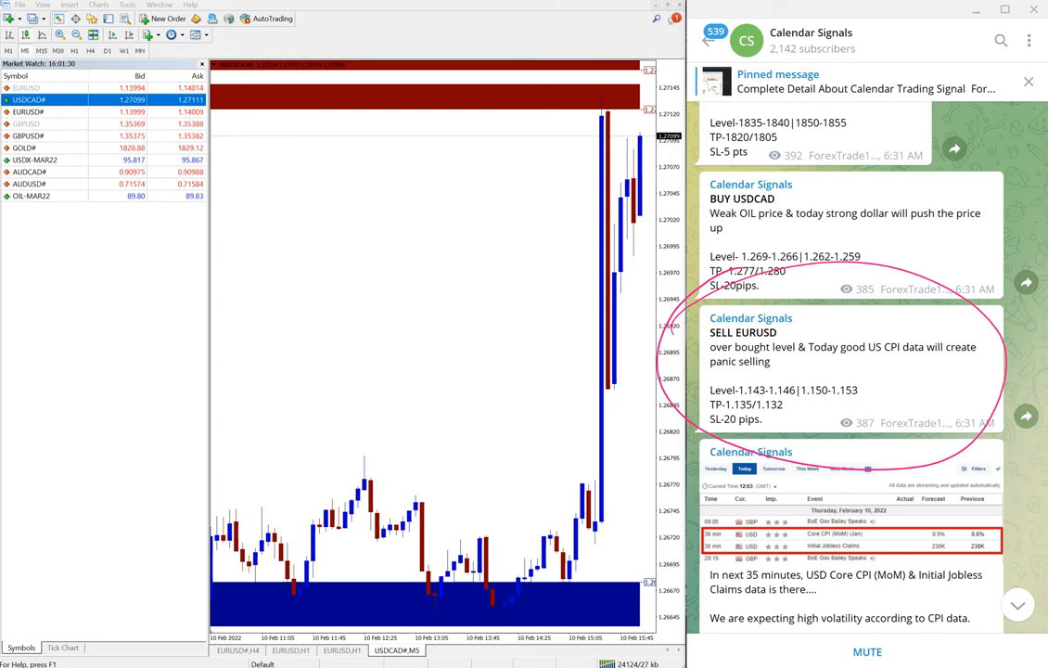
pyautogui.scroll(-3)
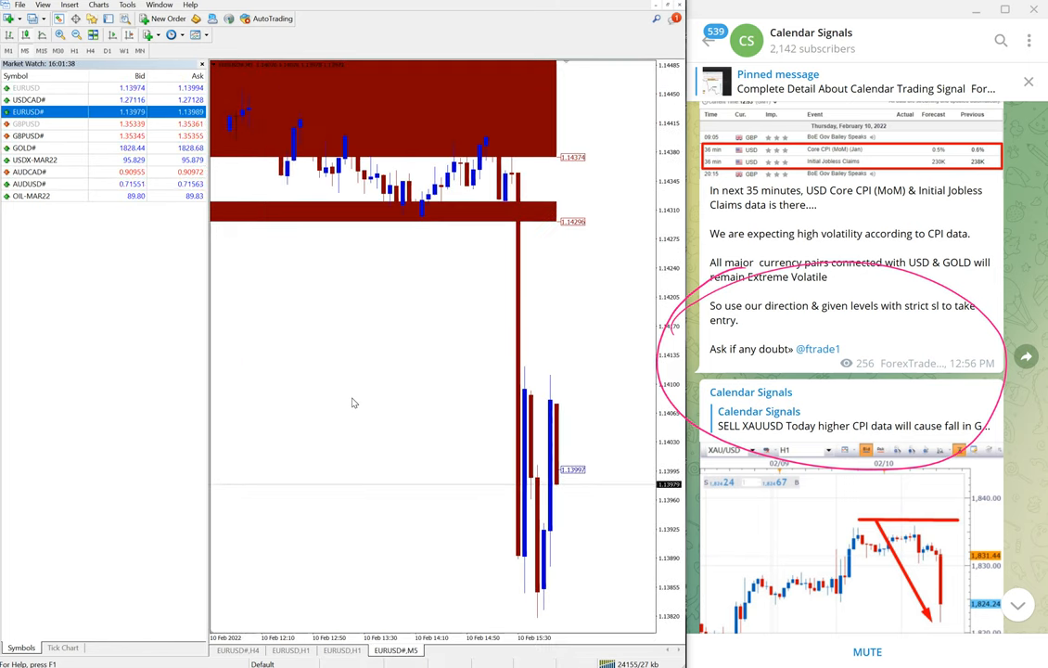
# Drag through the Telegram feed toward the SELL EURUSD result beside the EURUSD# chart
pyautogui.moveTo(399, 144); pyautogui.dragTo(468, 580)
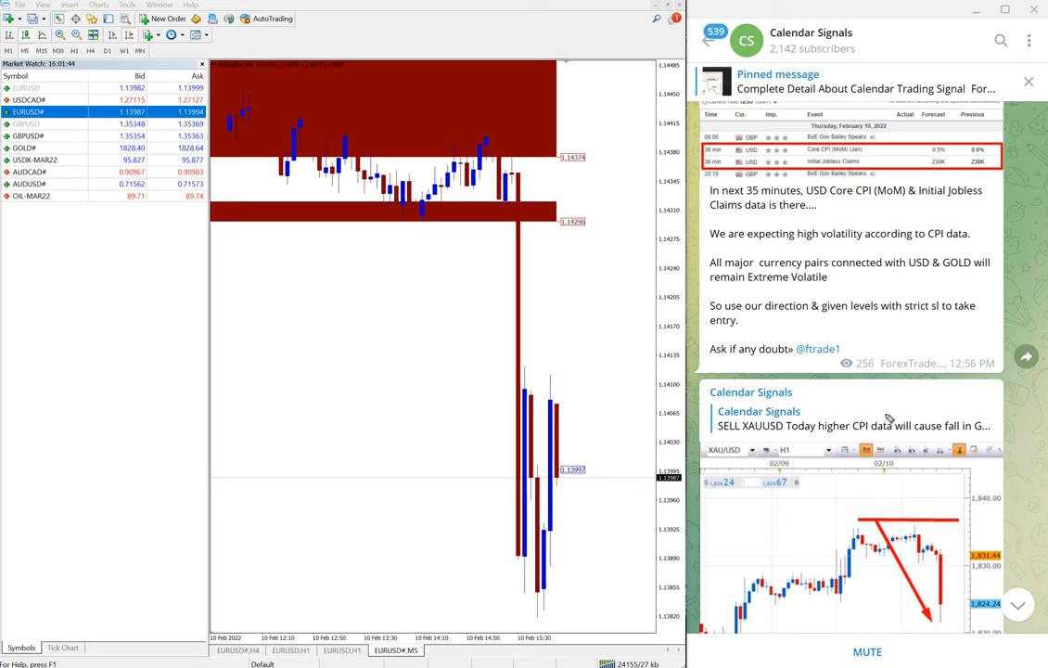
pyautogui.moveTo(899, 349)
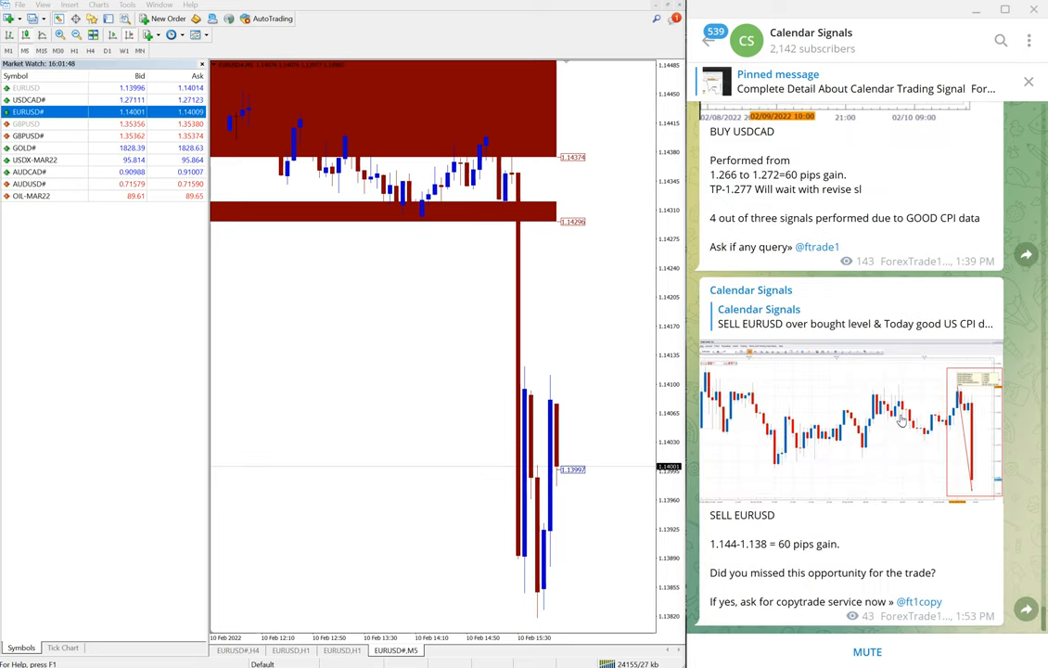
pyautogui.moveTo(885, 414)
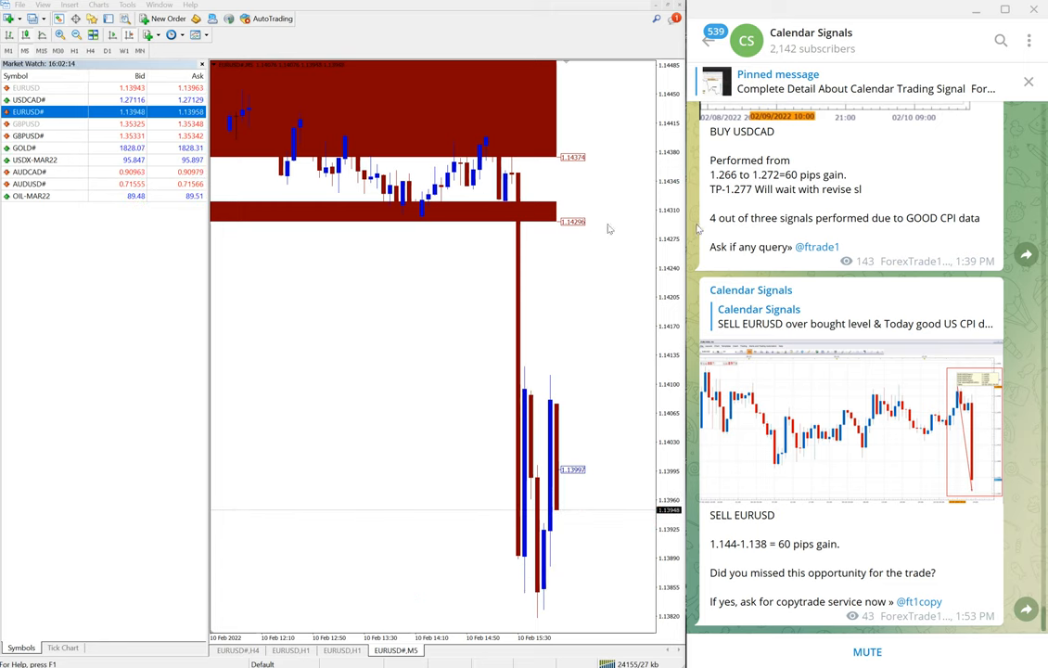
# Scroll the feed back to the February 10 oil, gold, USDCAD and EURUSD signals
pyautogui.scroll(-3)
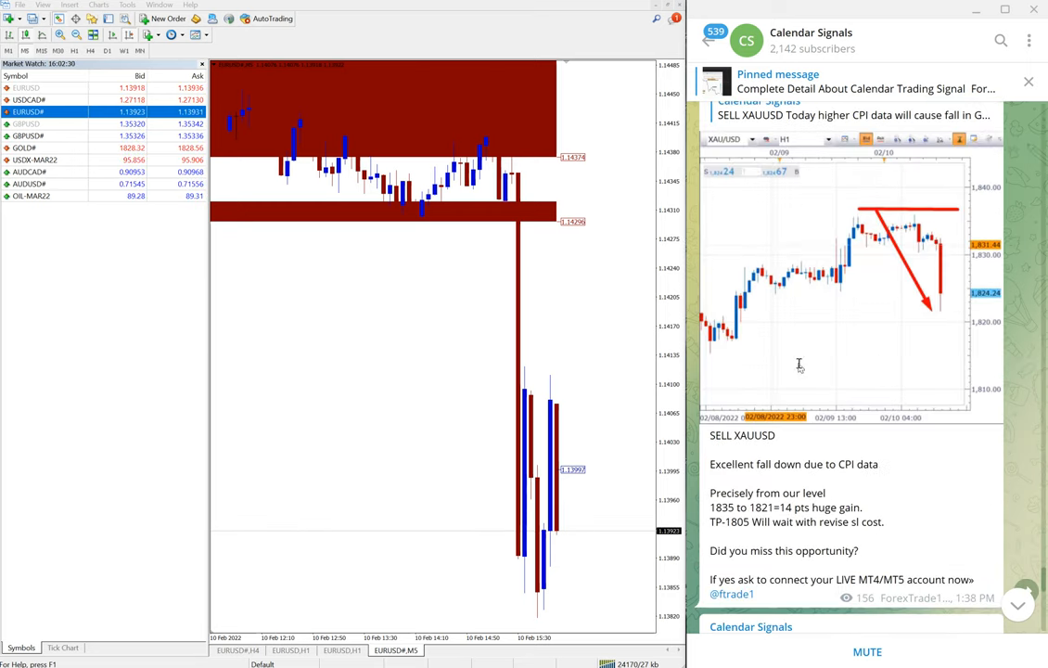
pyautogui.scroll(-3)
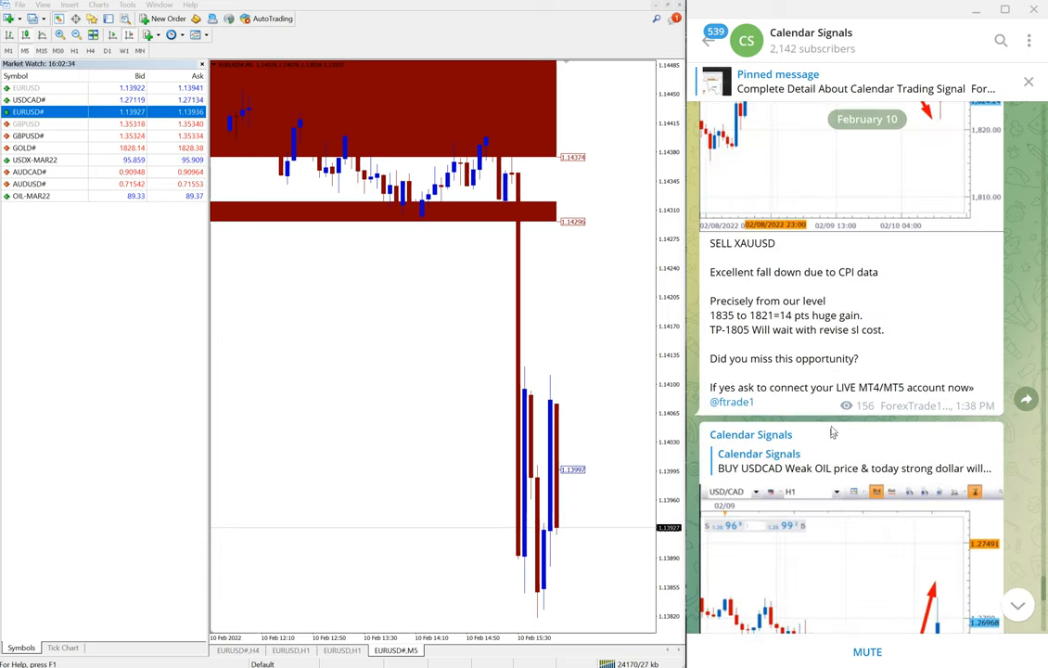
pyautogui.scroll(-3)
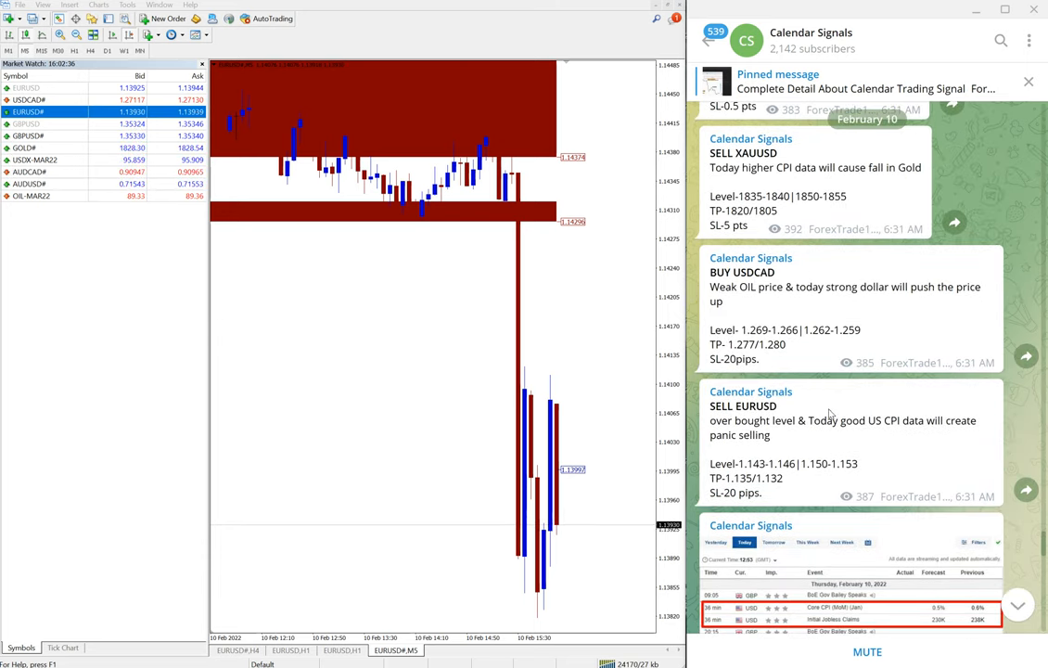
pyautogui.scroll(-3)
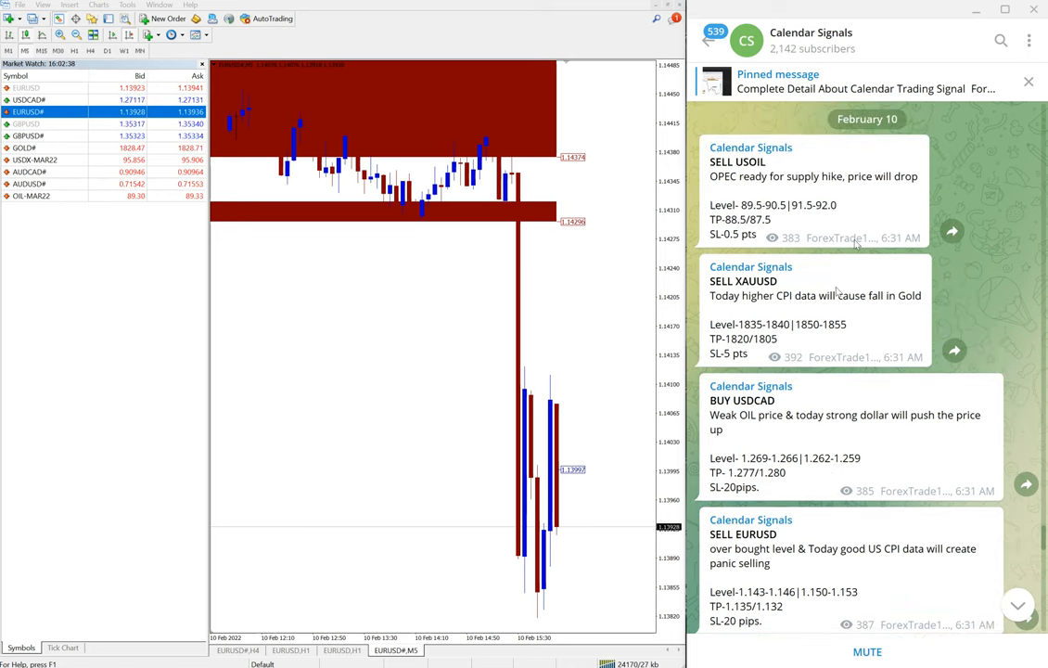